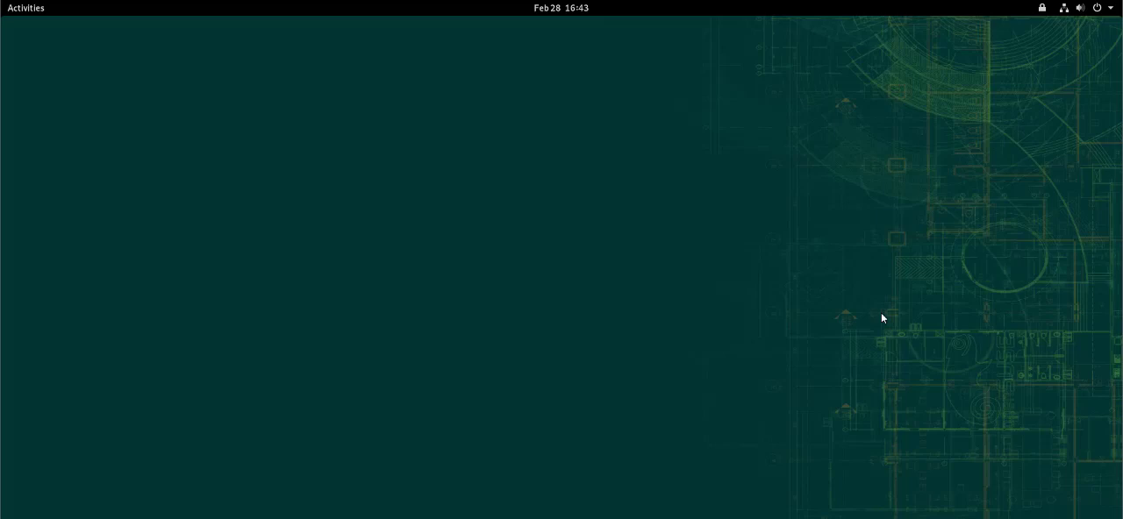
mouse_move(757, 293)
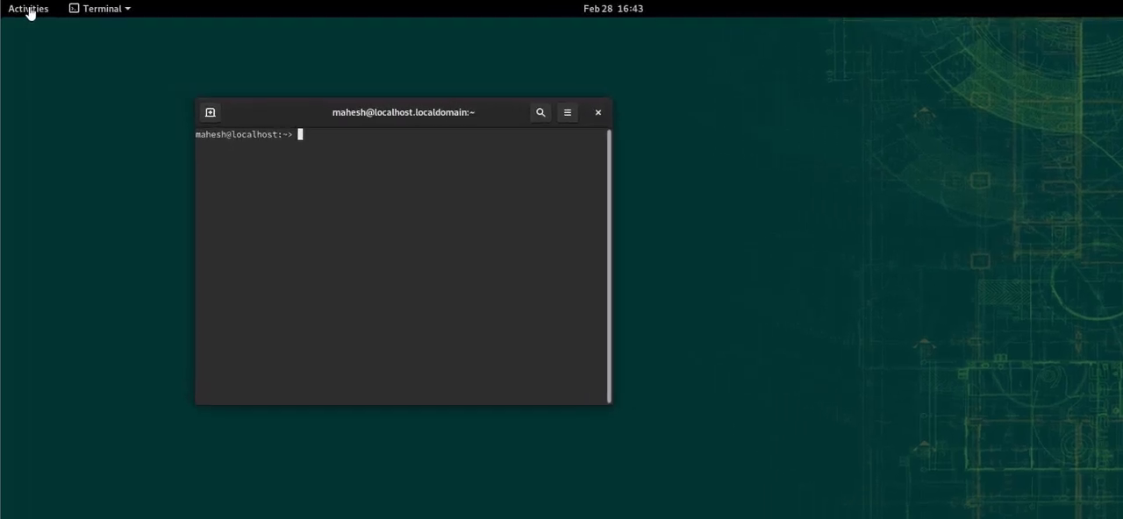
Run sudo zypper refresh to update all software repositories.
type("sudo")
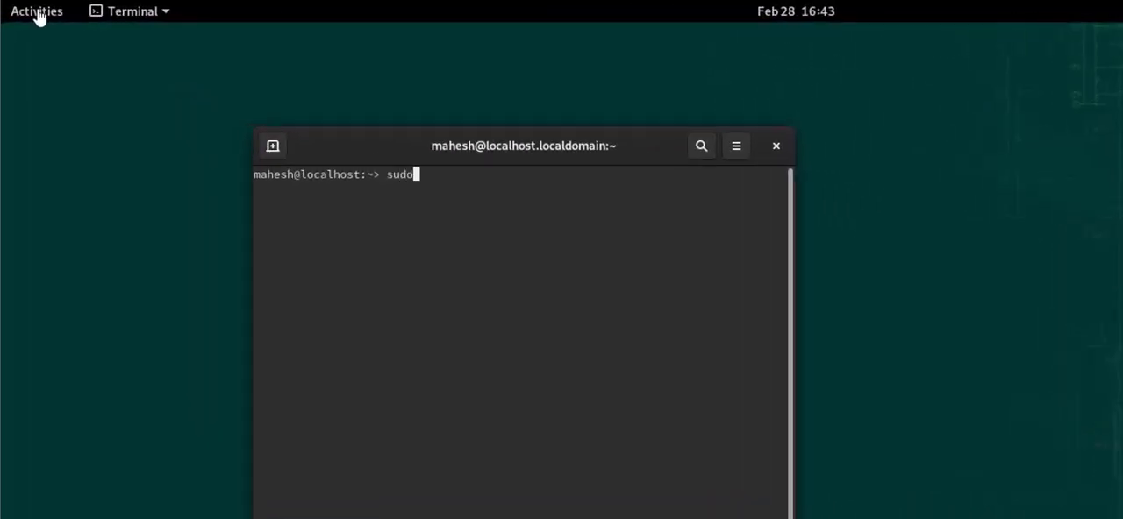
type("zypper refresh")
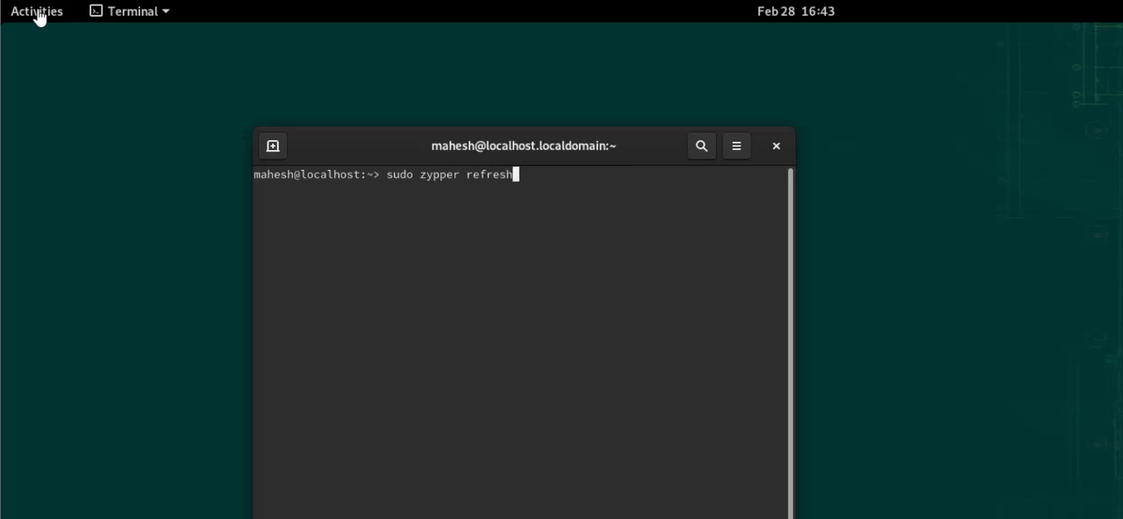
key("Return")
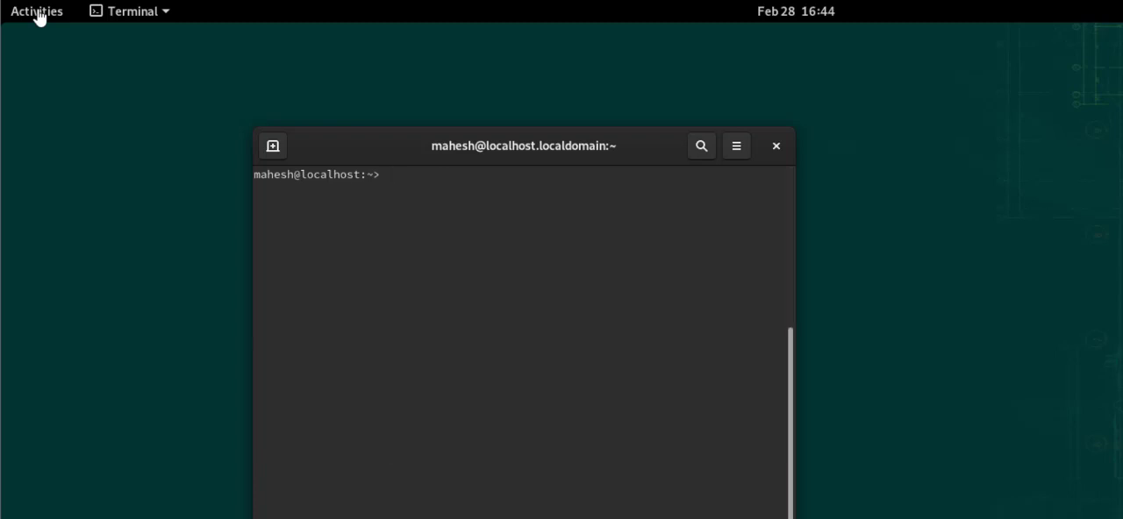
Run sudo zypper install openssh to install the OpenSSH package.
type("sudo")
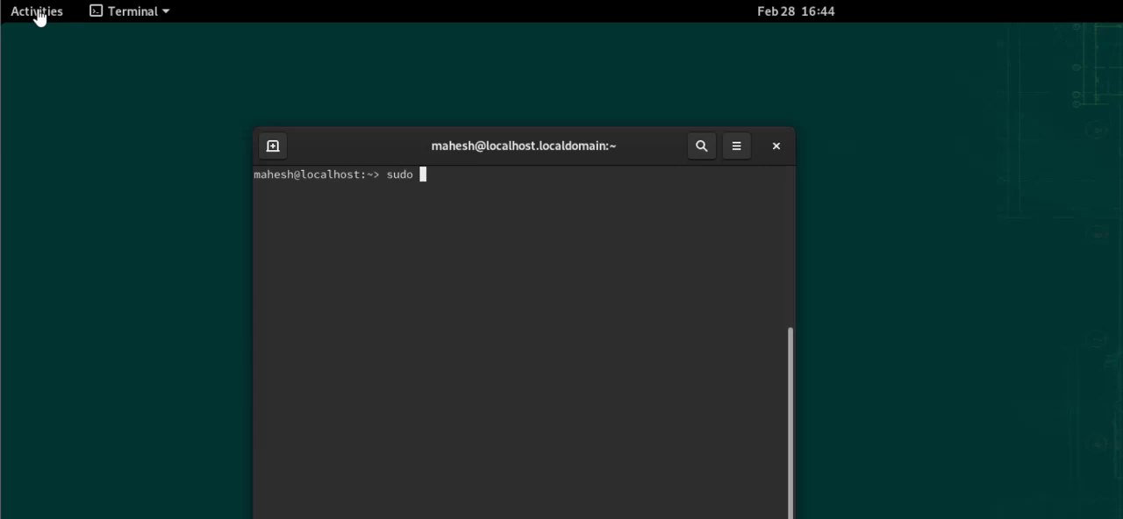
type("zy")
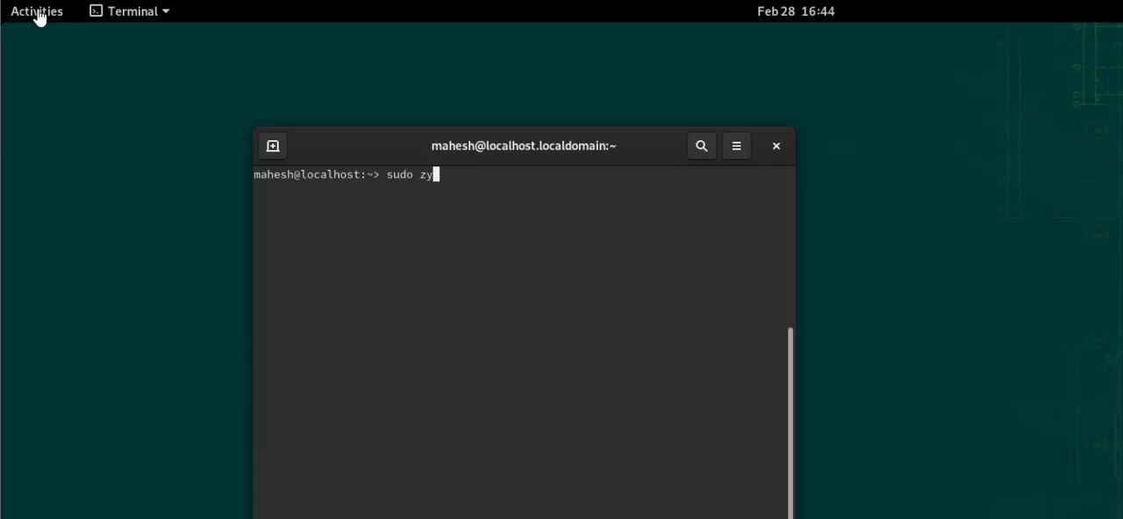
type("pper install")
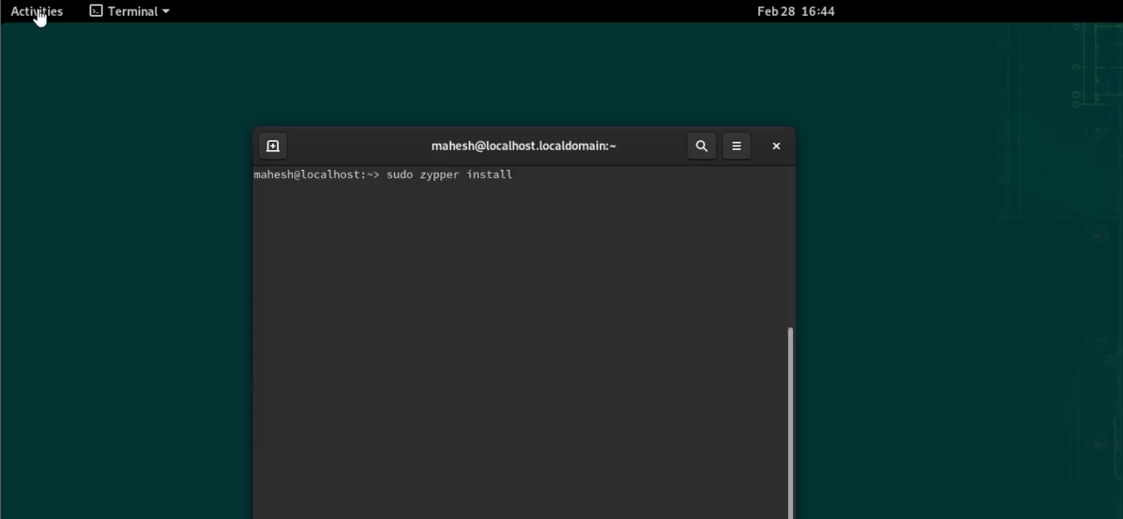
type("openssh")
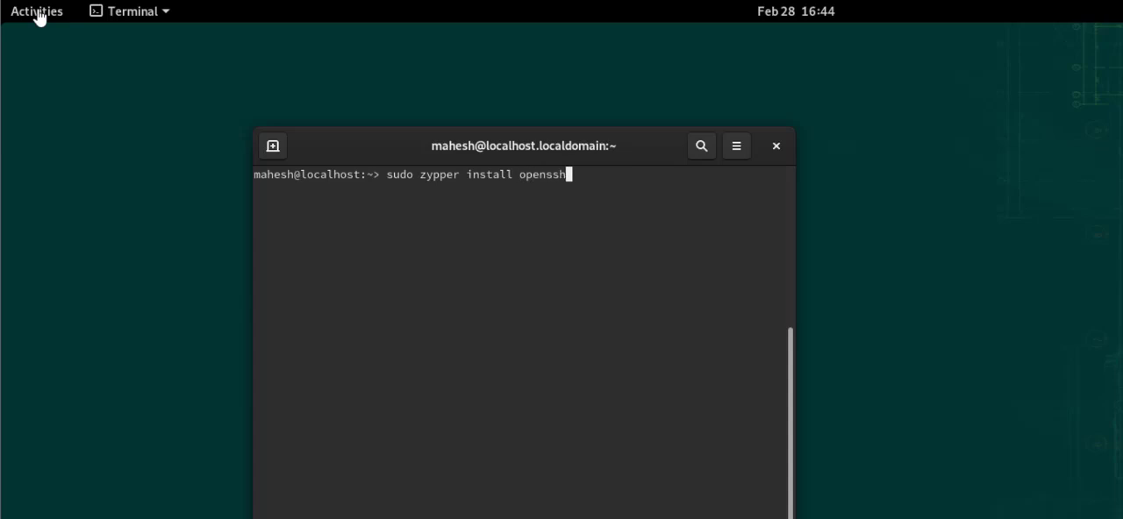
key("Return")
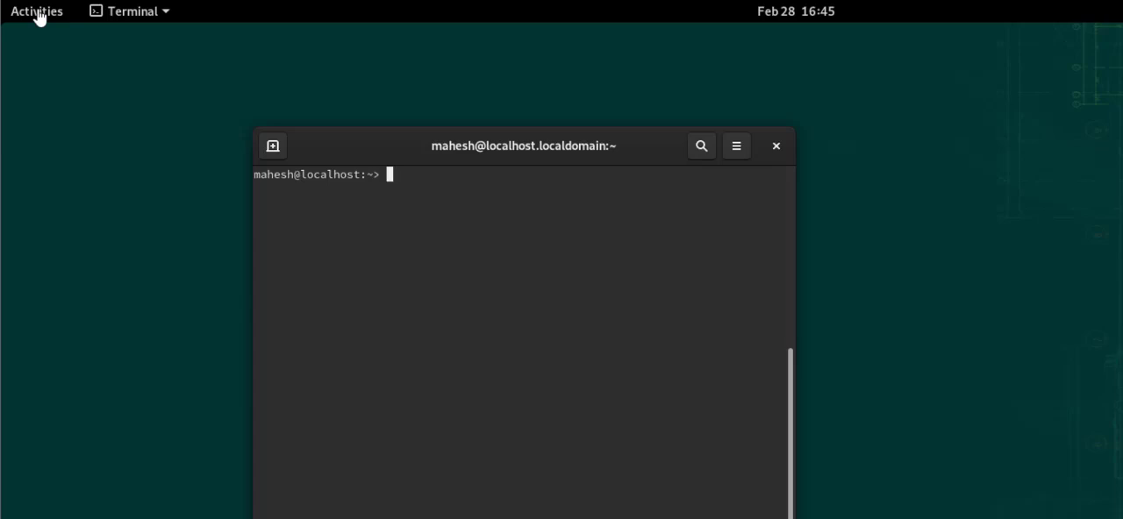
Start the sshd service with sudo systemctl start sshd.
type("sudo syst")
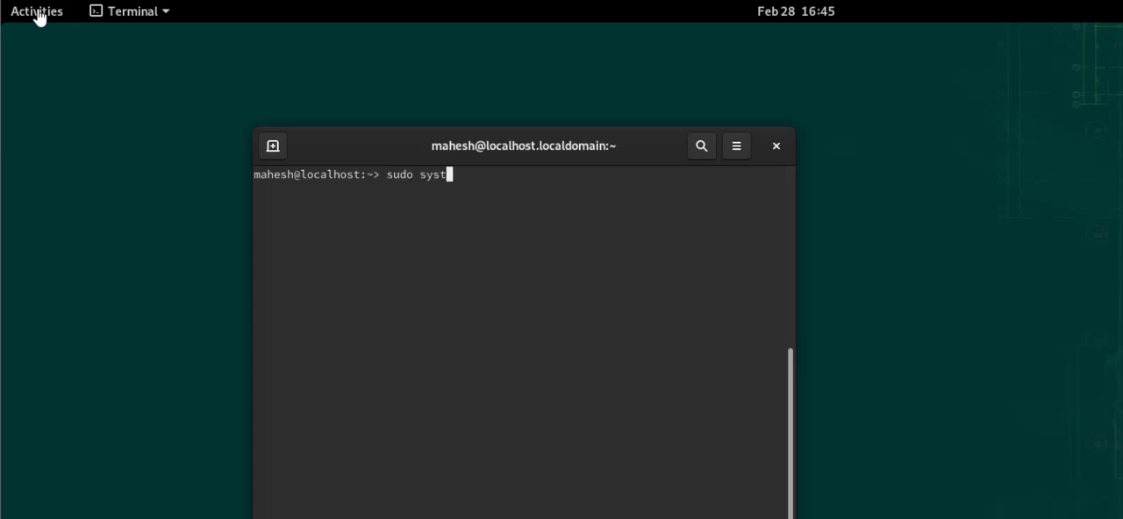
type("emctl st")
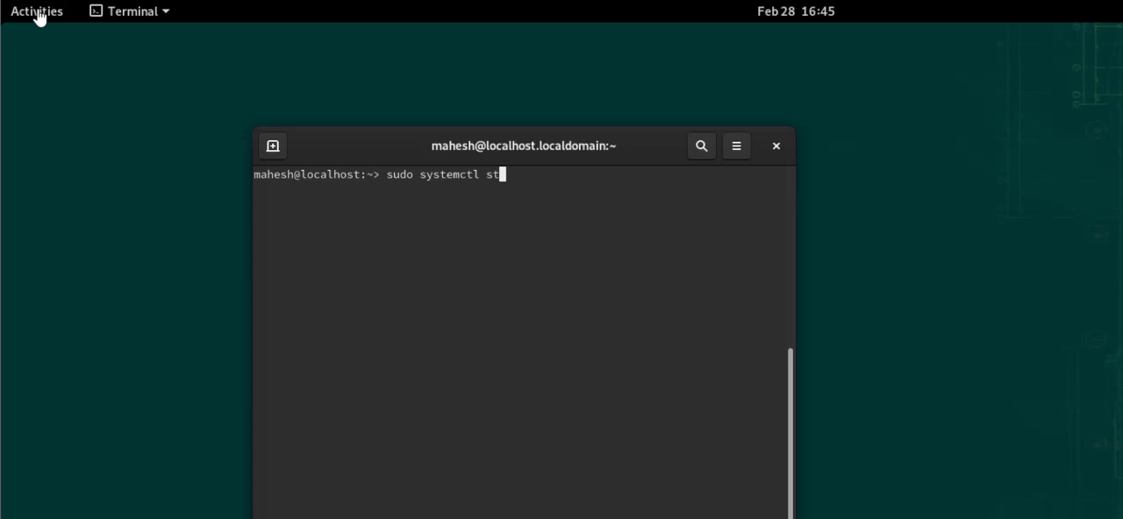
type("art open")
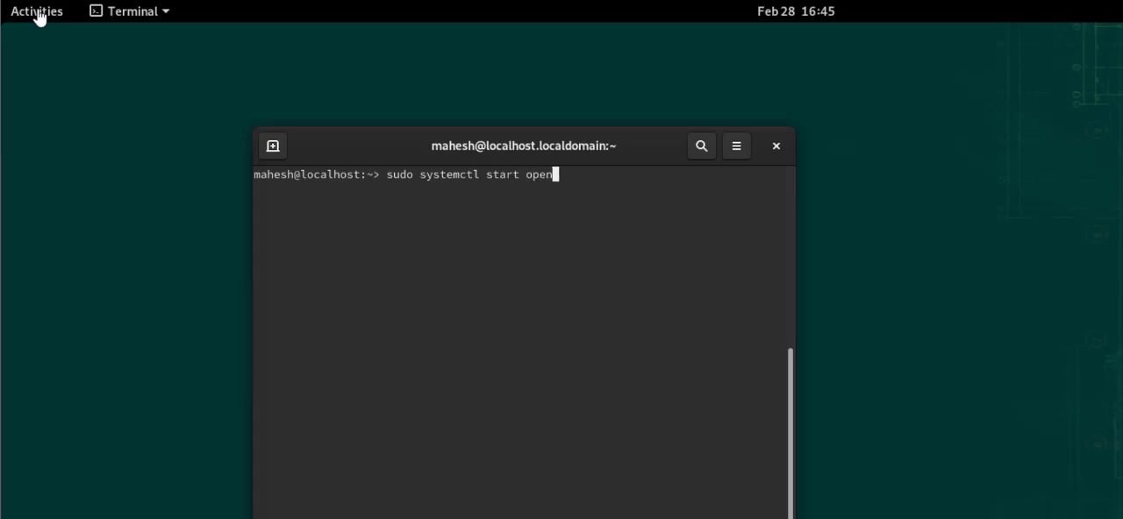
type("sshd")
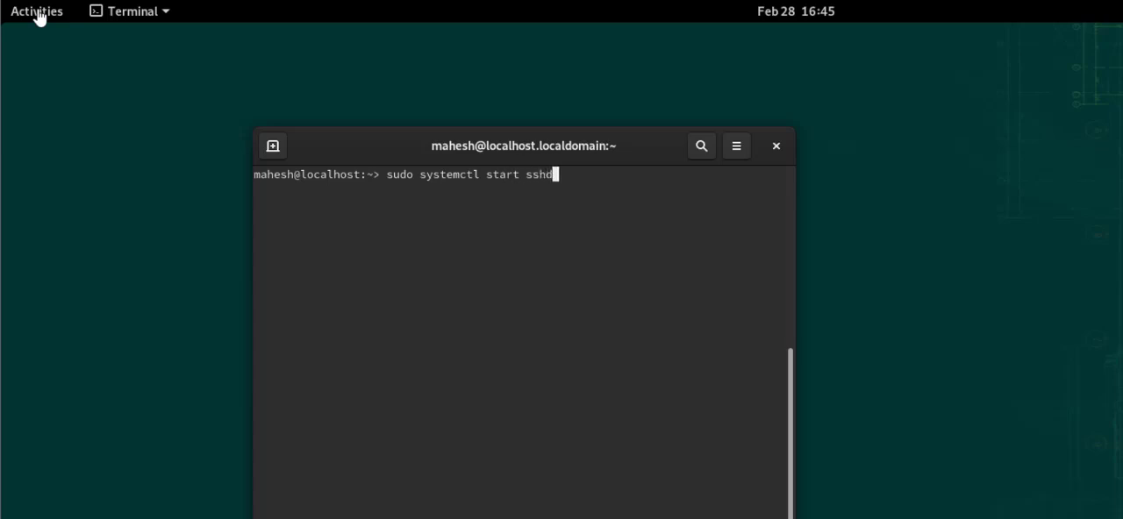
key("Return")
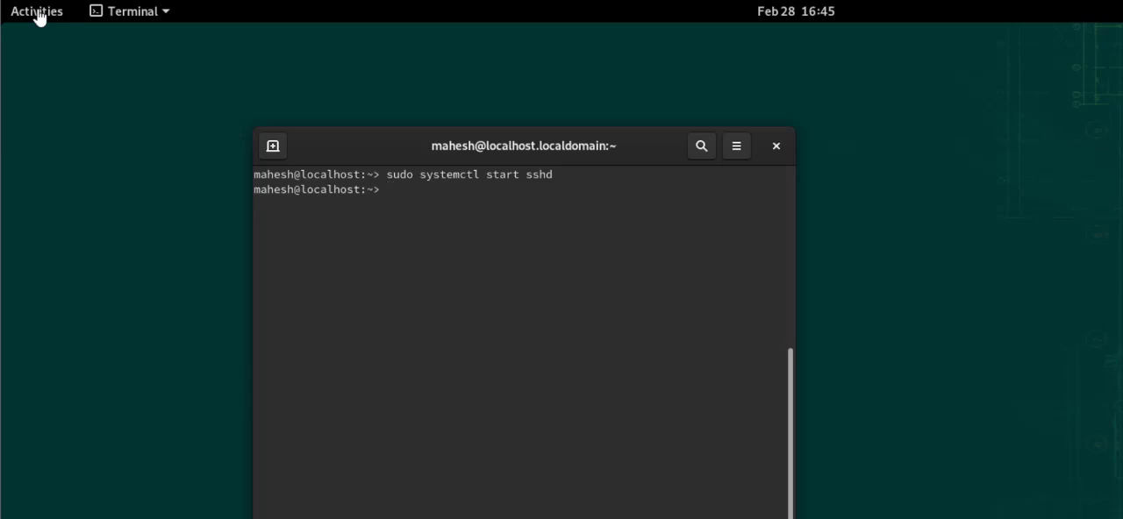
Verify sshd status shows active (running), quit the status output, and type clear.
type("sudo system")
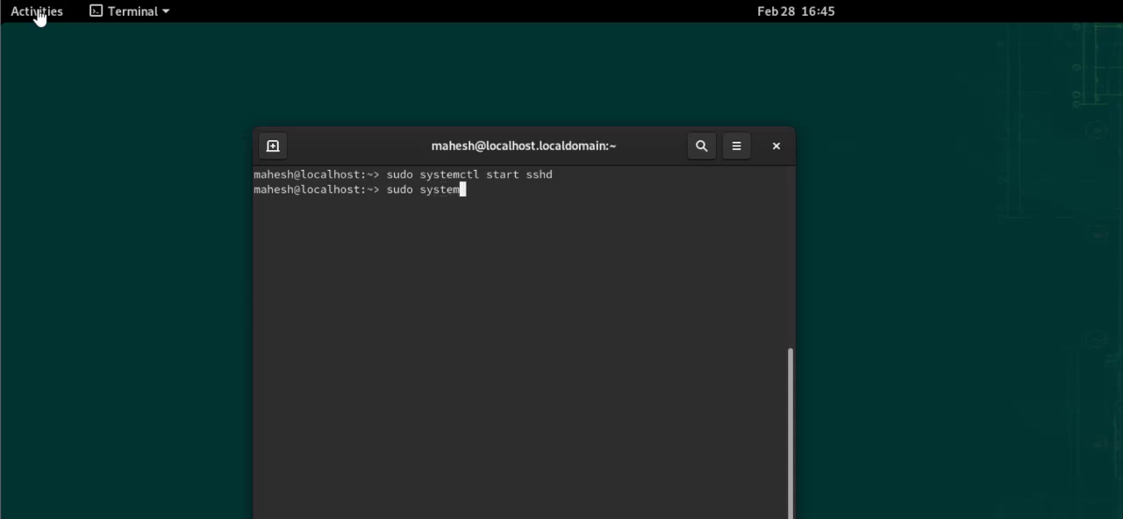
type("ctl sta")
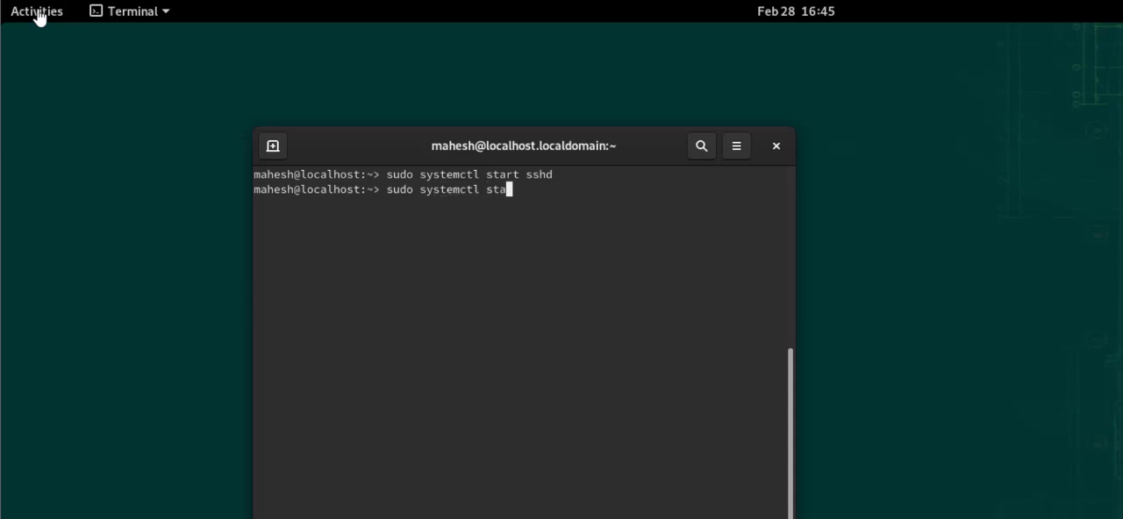
type("tus sshd")
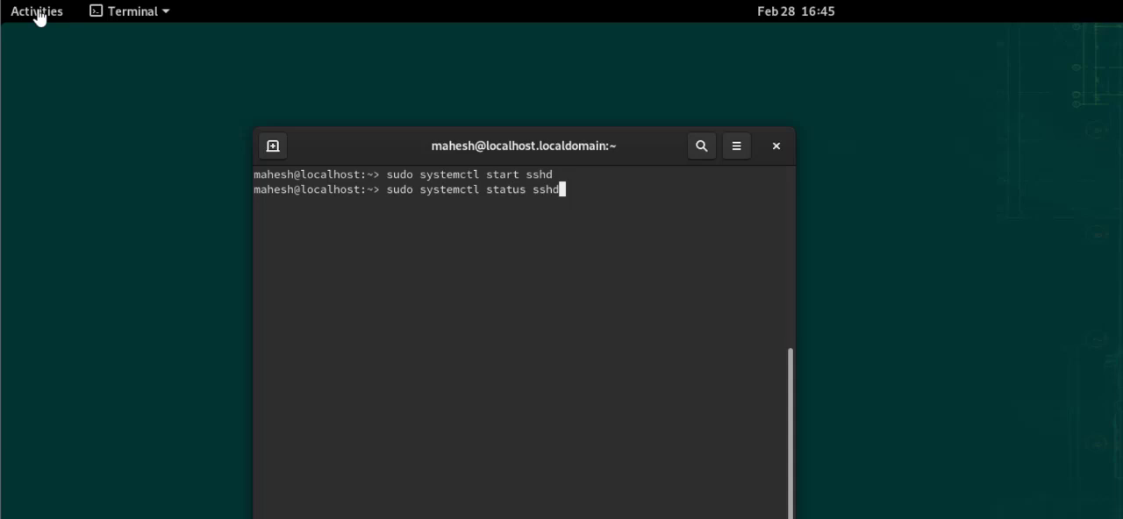
key("Return")
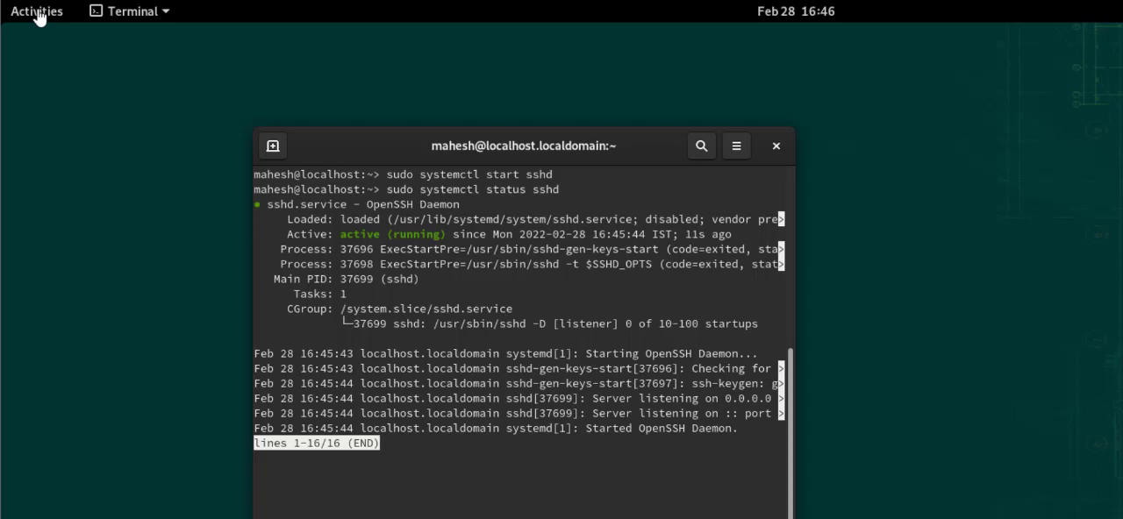
key("q")
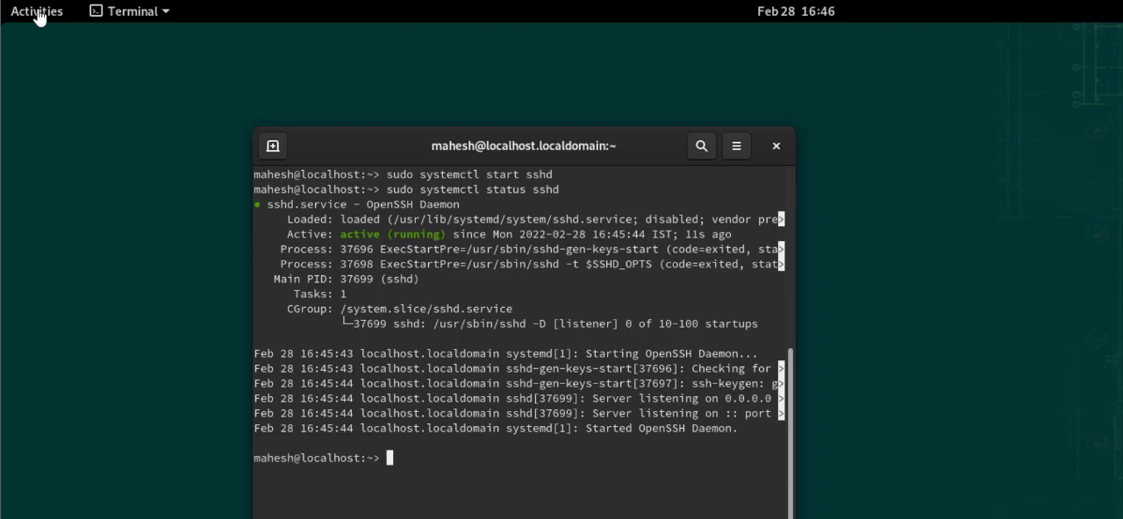
type("clear")
type("sudo")
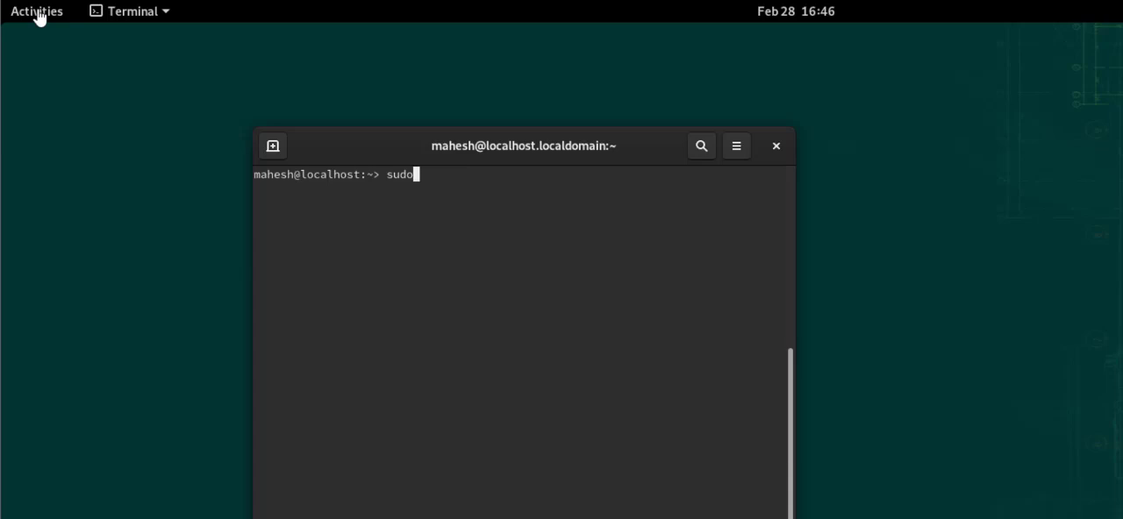
type("s")
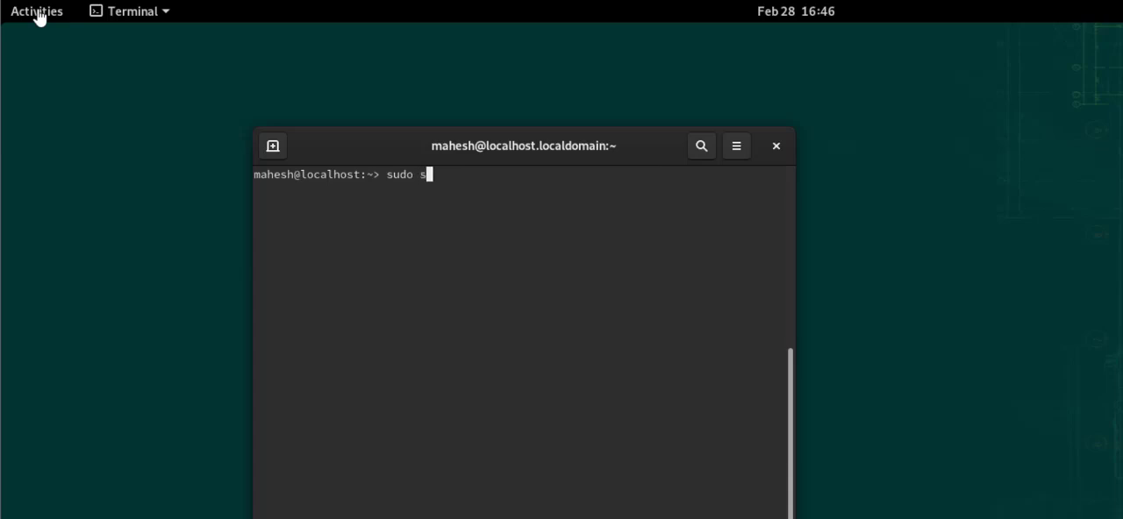
type("ystemctl")
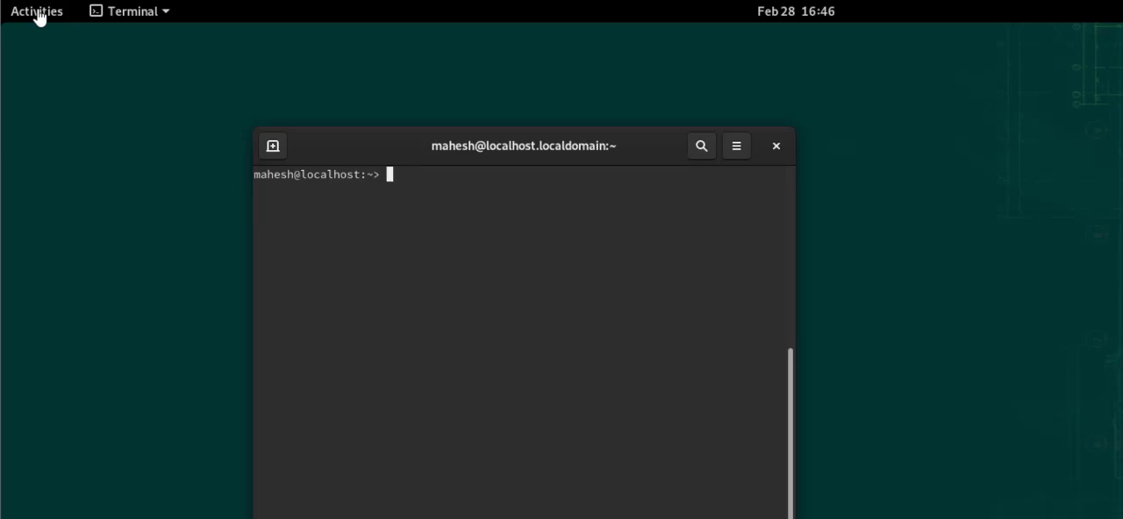
Permanently allow the ssh service in firewalld with firewall-cmd --permanent --add-service=ssh.
type("sudo fi")
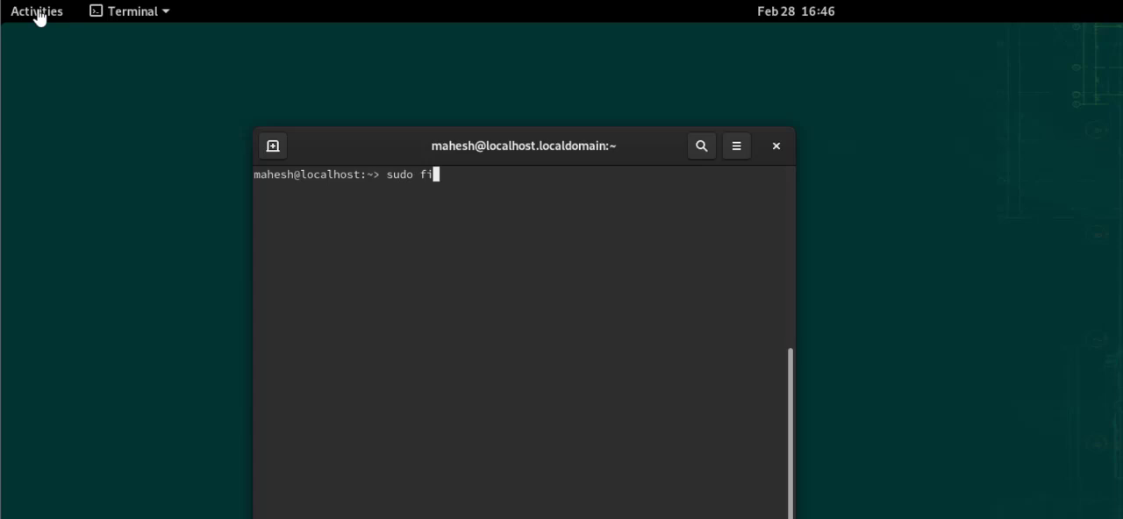
type("rewall-cmd")
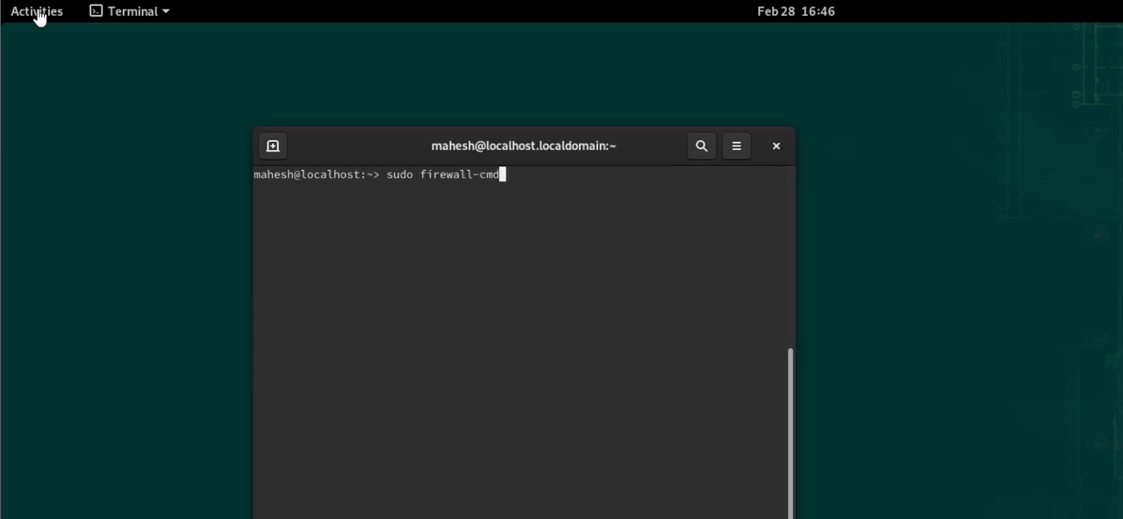
type("--p")
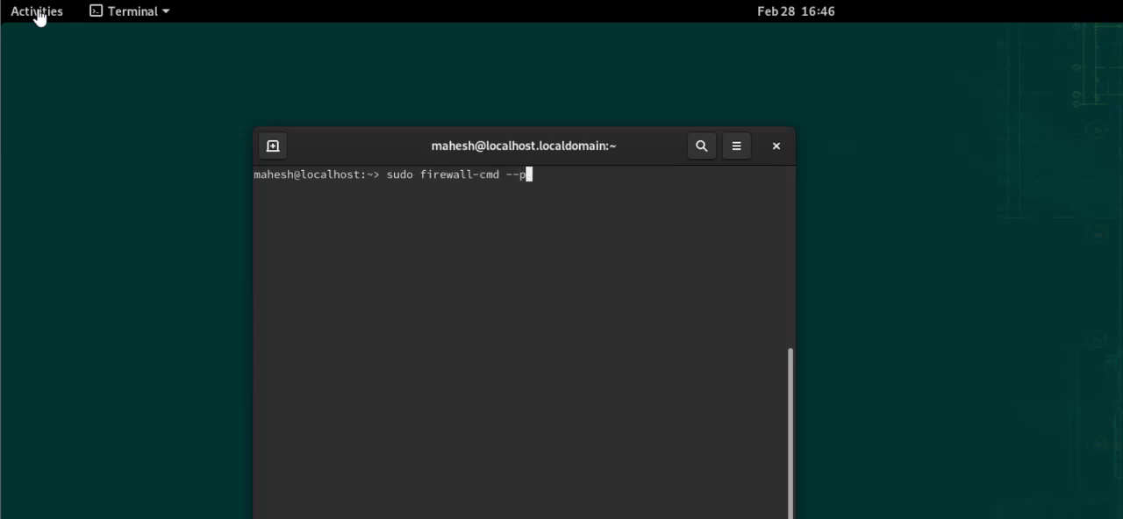
type("ermanent")
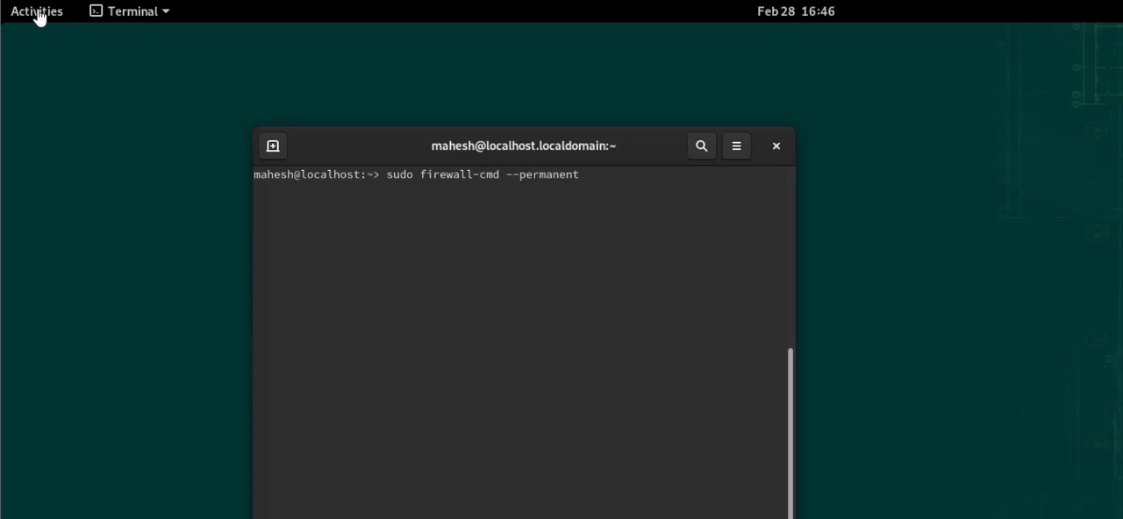
type("--a")
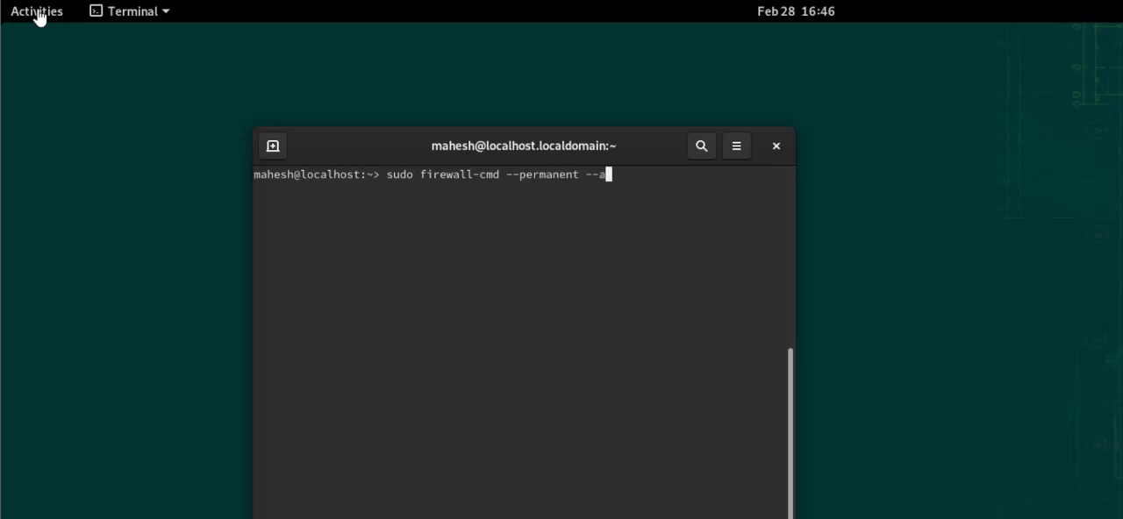
type("dd-se")
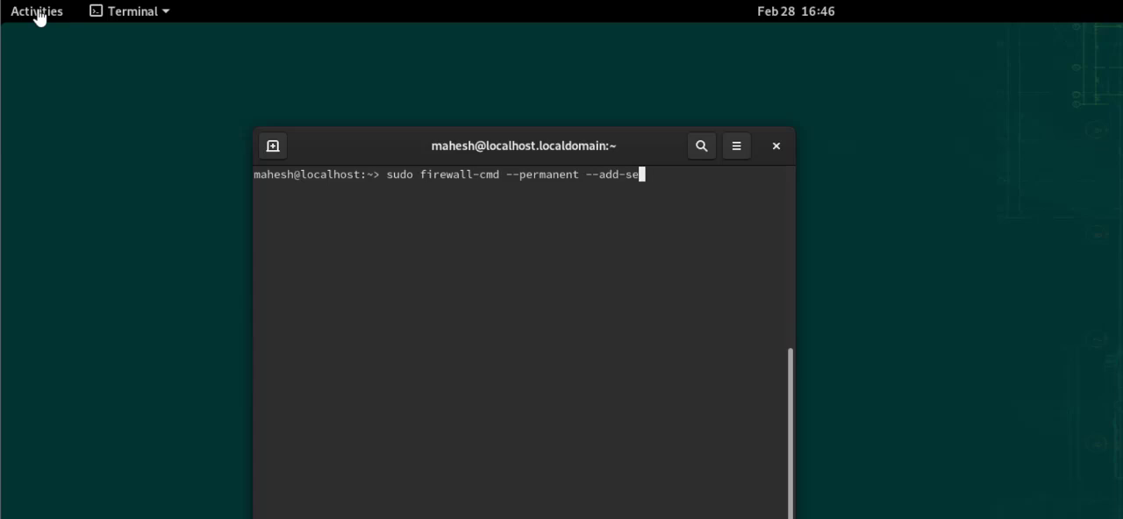
type("rvice")
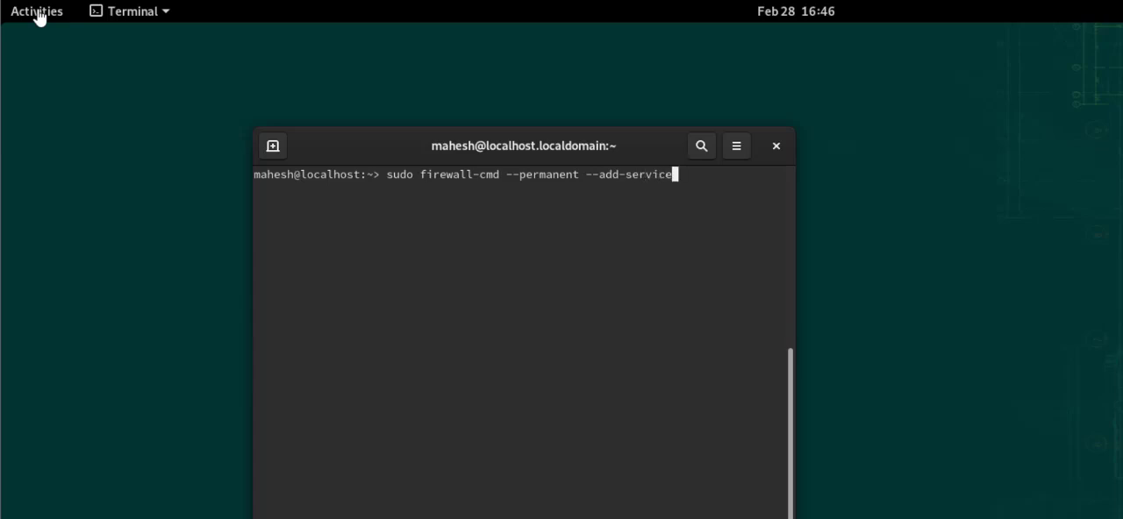
type("=ssh")
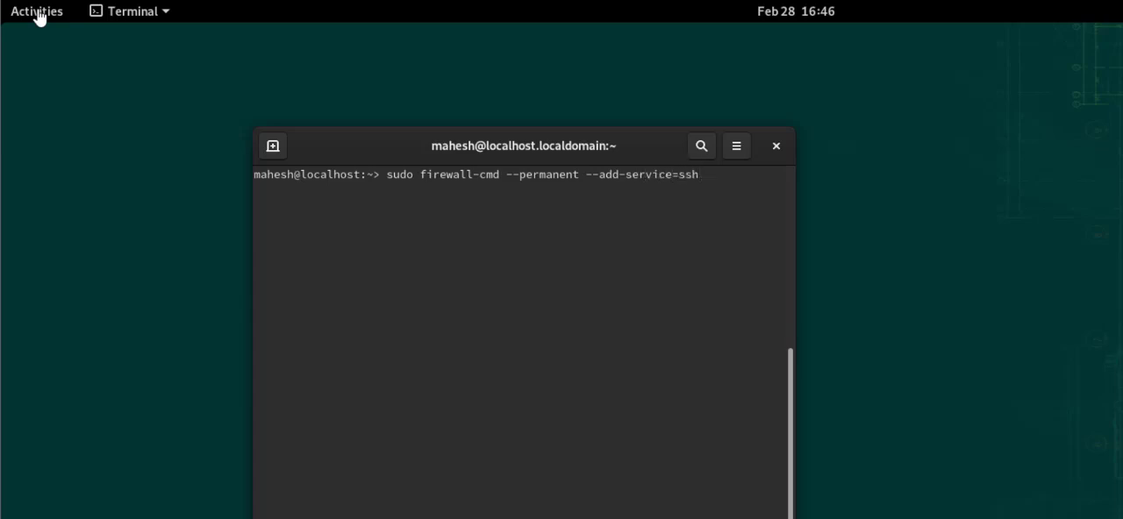
key("Return")
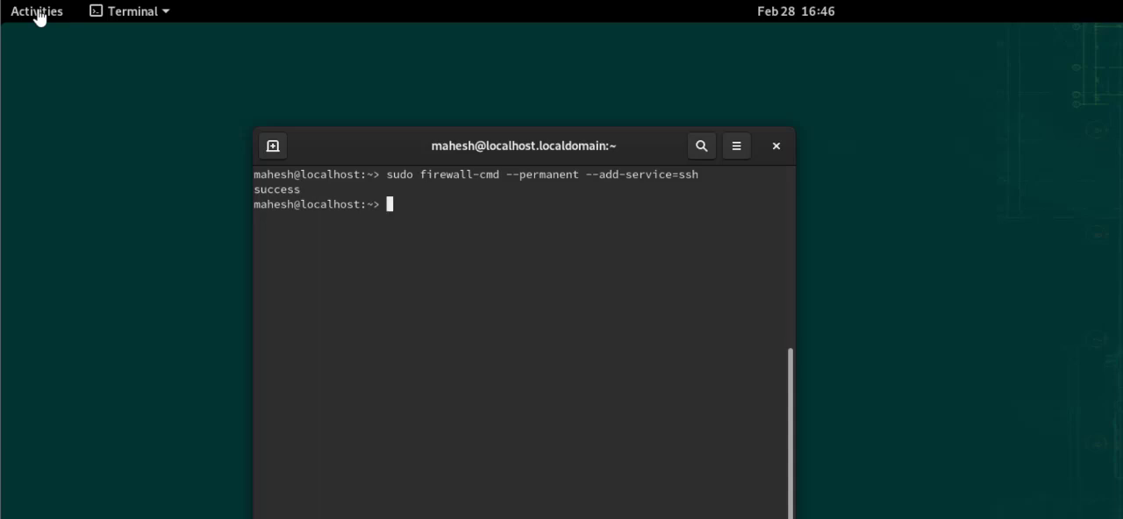
Begin typing the firewalld reload command, sudo firewall-cmd --r.
type("sudo fire")
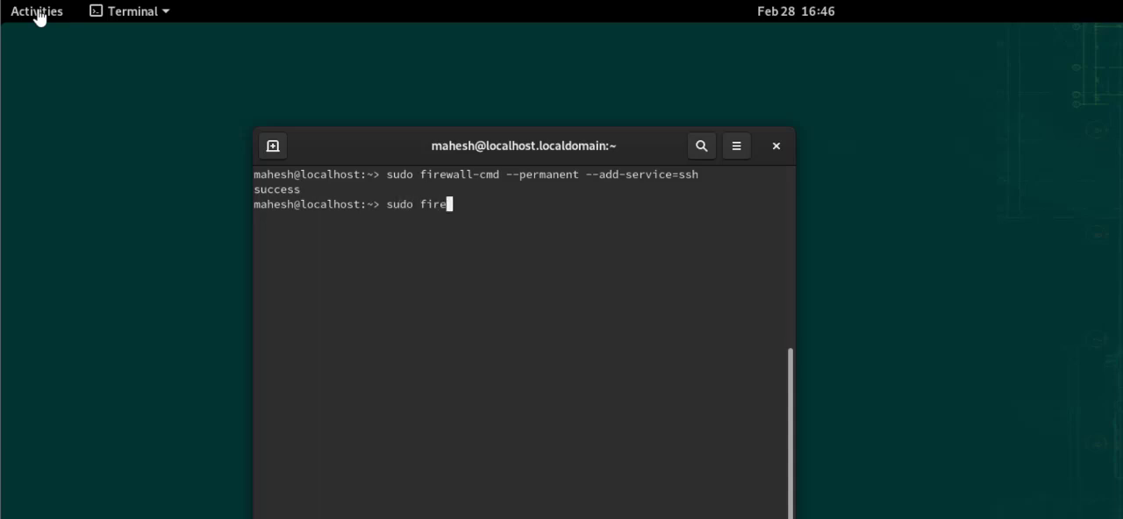
type("wall-cmd")
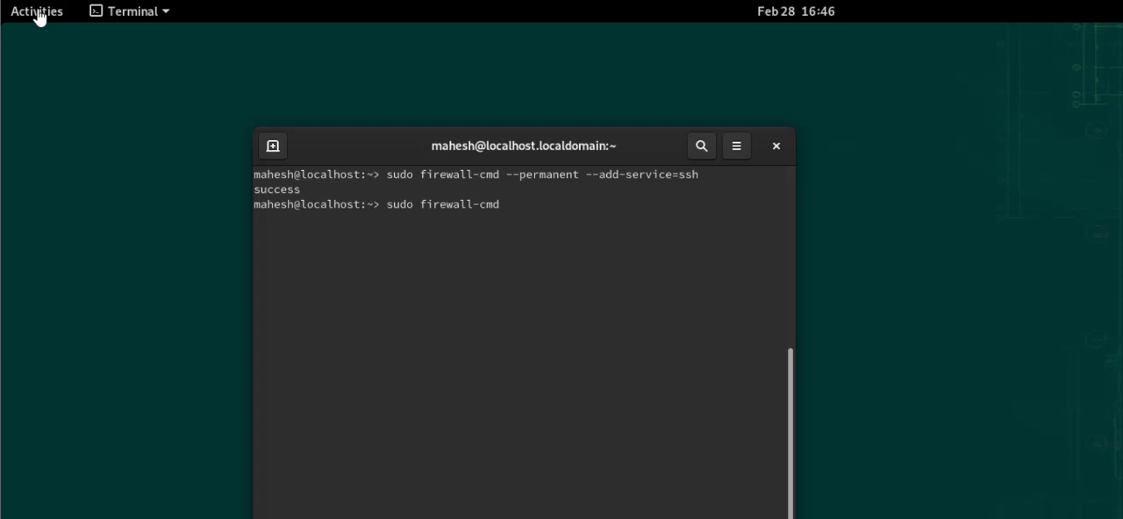
type("--r")
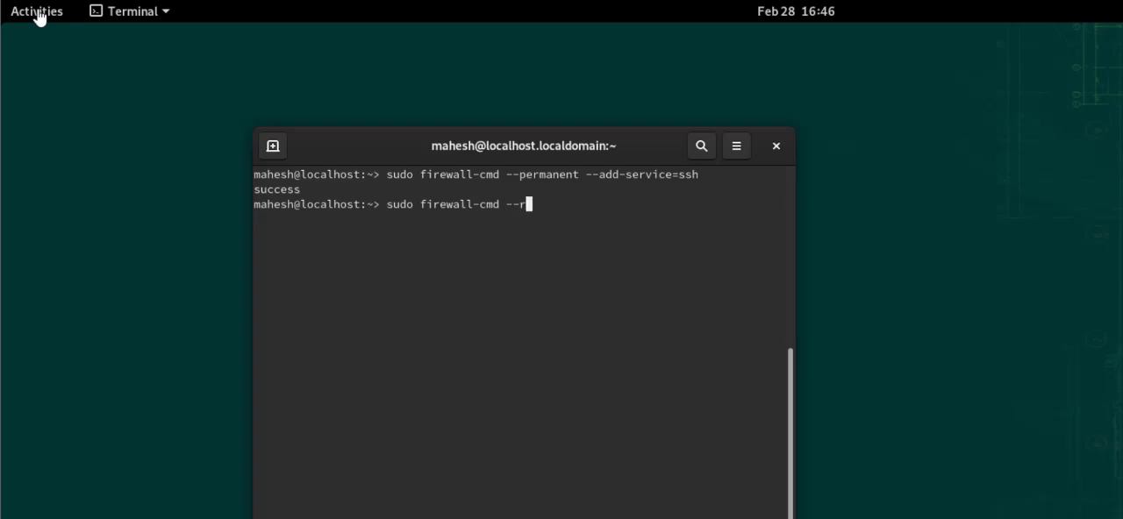